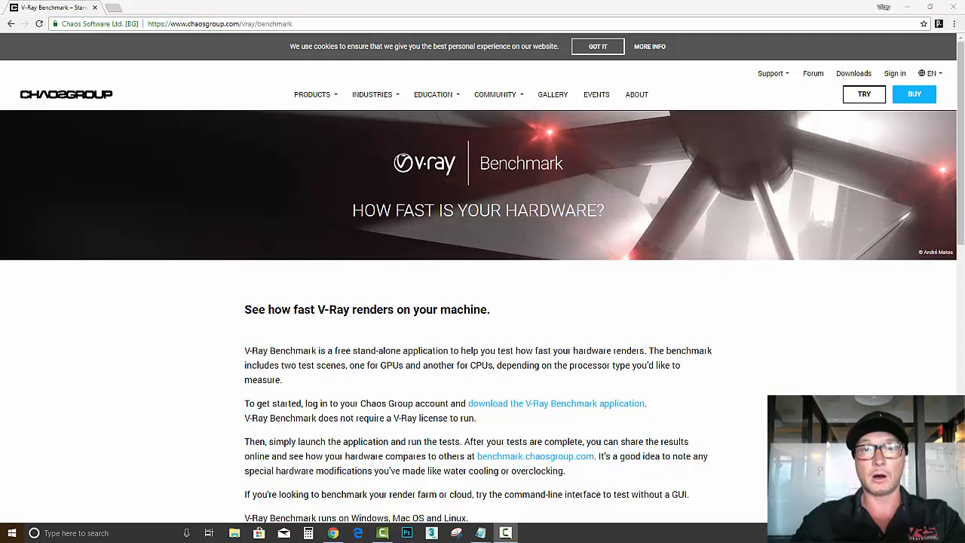
{"action": "mouse_move", "coordinate": [728, 419]}
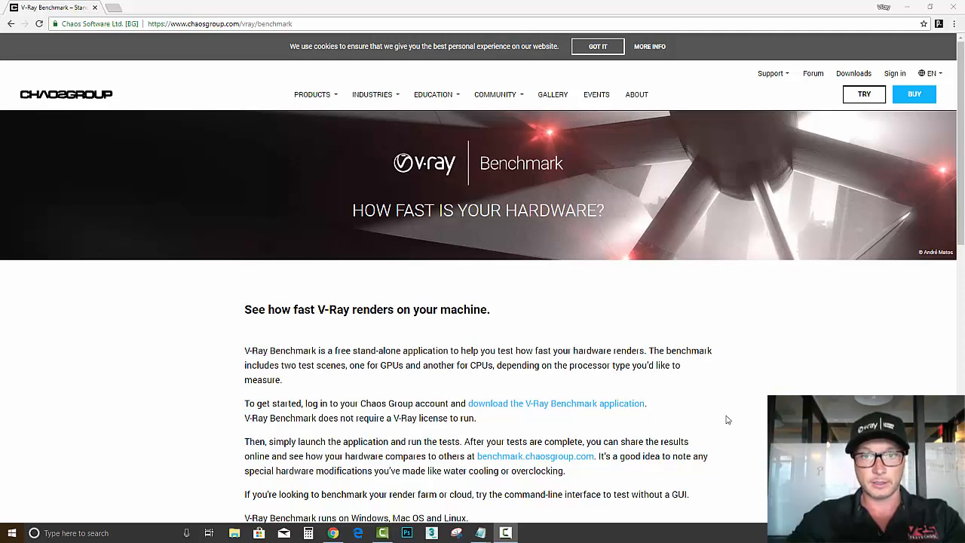
{"action": "mouse_move", "coordinate": [726, 363]}
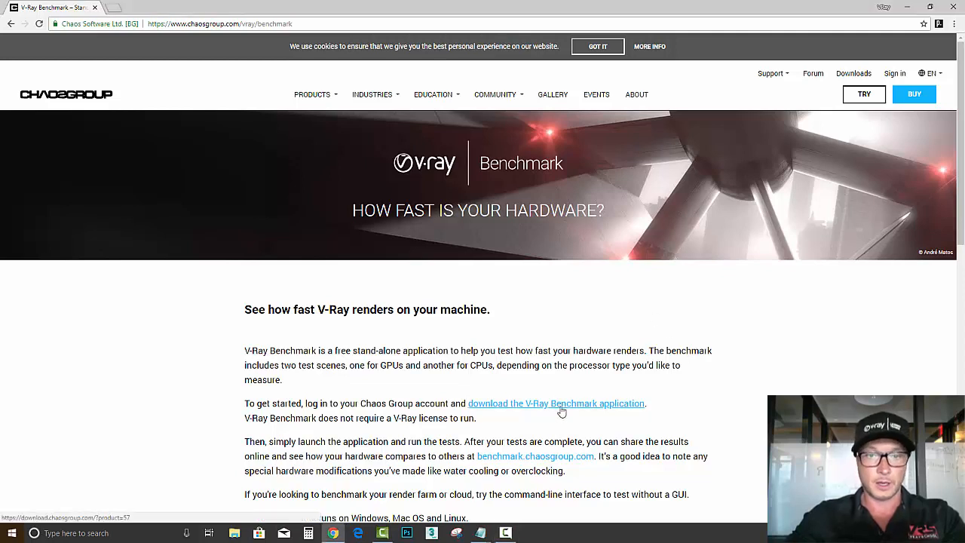
{"action": "mouse_move", "coordinate": [505, 411]}
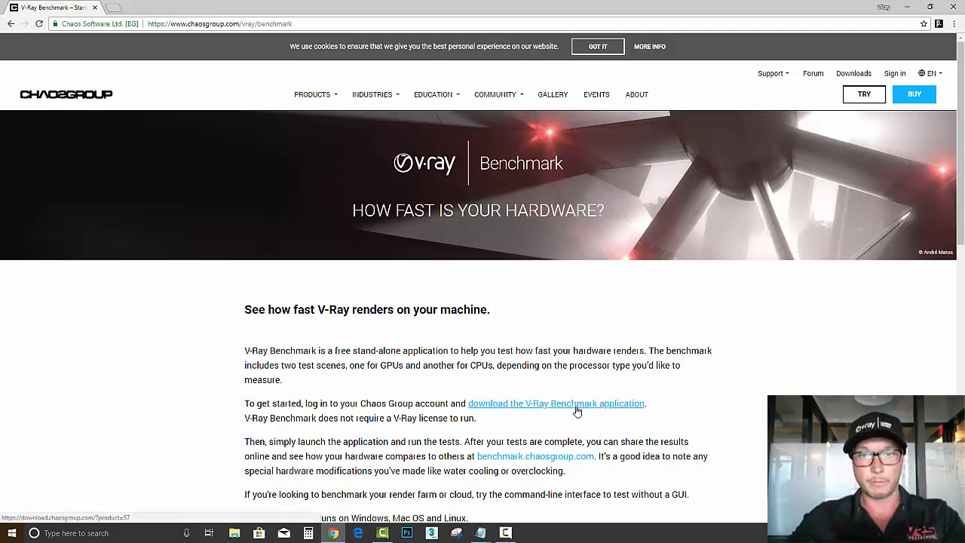
{"action": "mouse_move", "coordinate": [465, 72]}
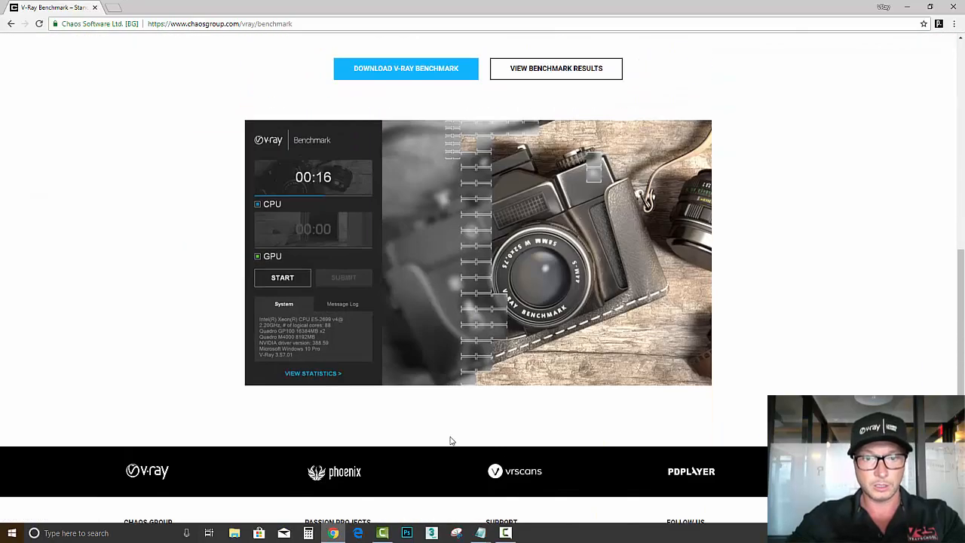
Step: Sign in to the Chaos Group account from the V-Ray Benchmark download link
{"action": "left_click", "coordinate": [406, 69]}
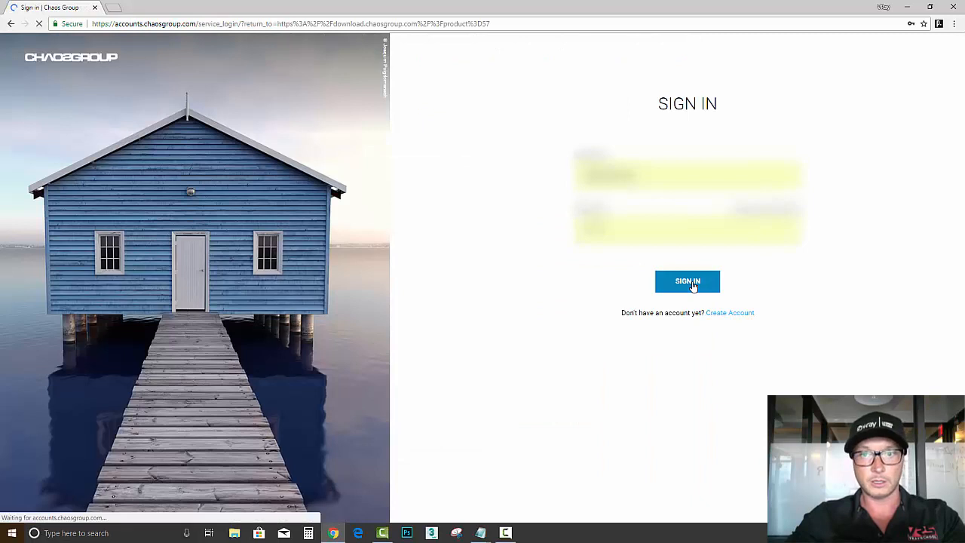
{"action": "left_click", "coordinate": [687, 281]}
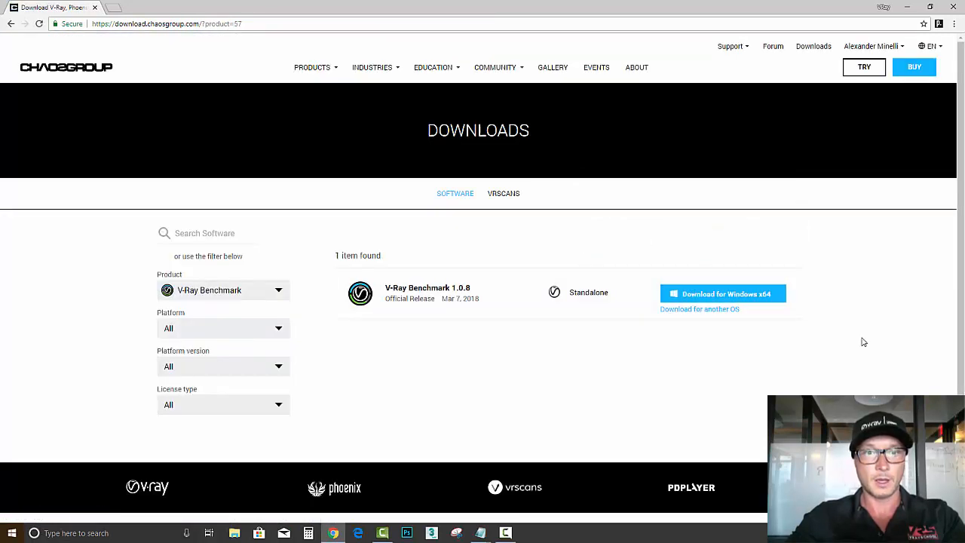
{"action": "mouse_move", "coordinate": [570, 326]}
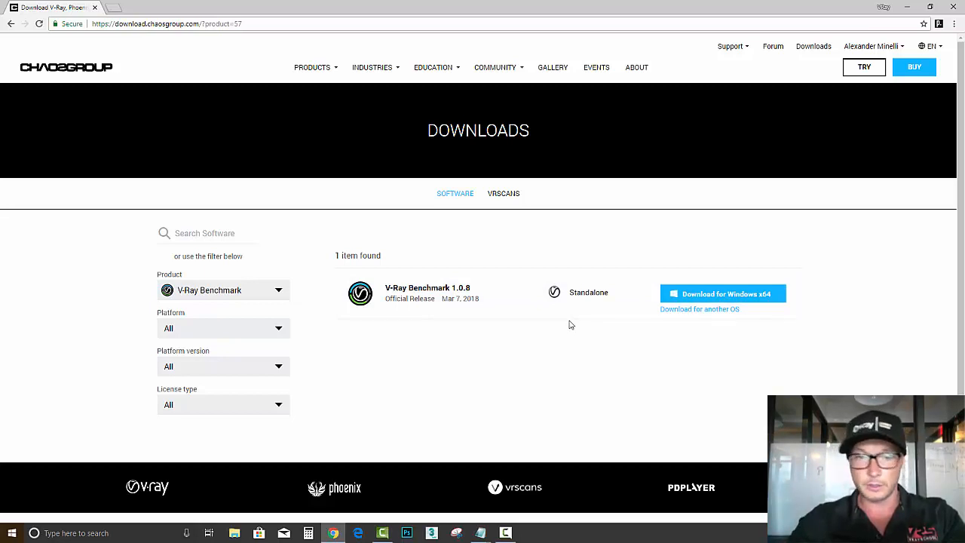
{"action": "mouse_move", "coordinate": [730, 350]}
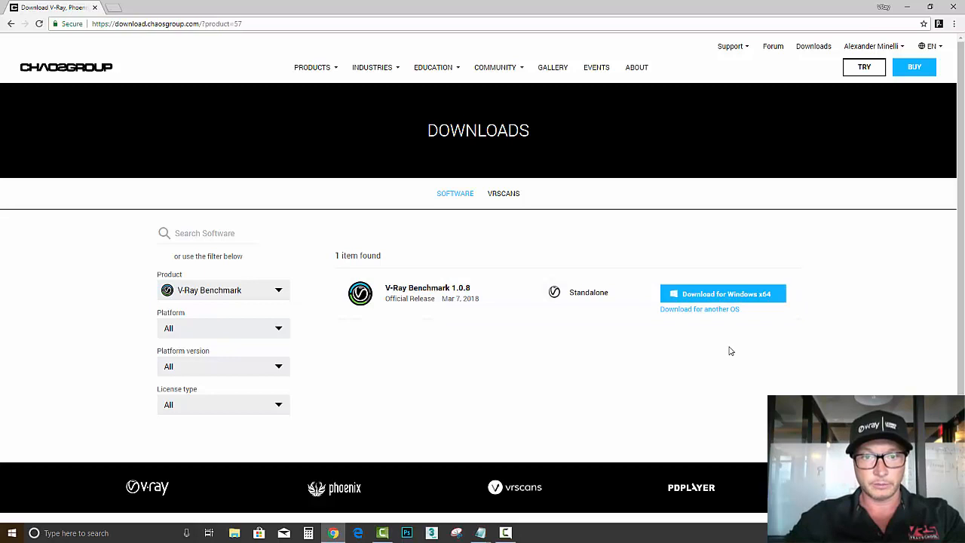
{"action": "mouse_move", "coordinate": [835, 116]}
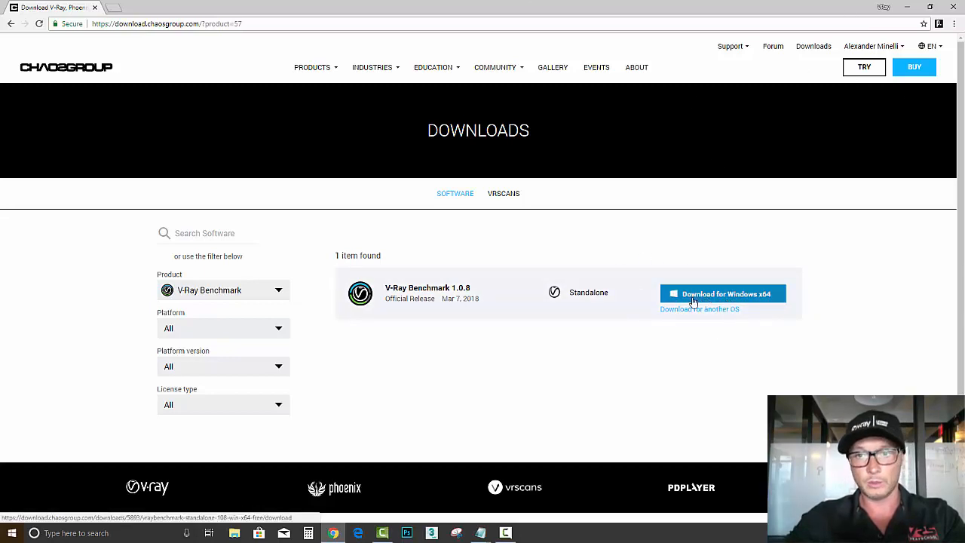
Step: Download V-Ray Benchmark for Windows x64 and agree to its license
{"action": "left_click", "coordinate": [722, 293]}
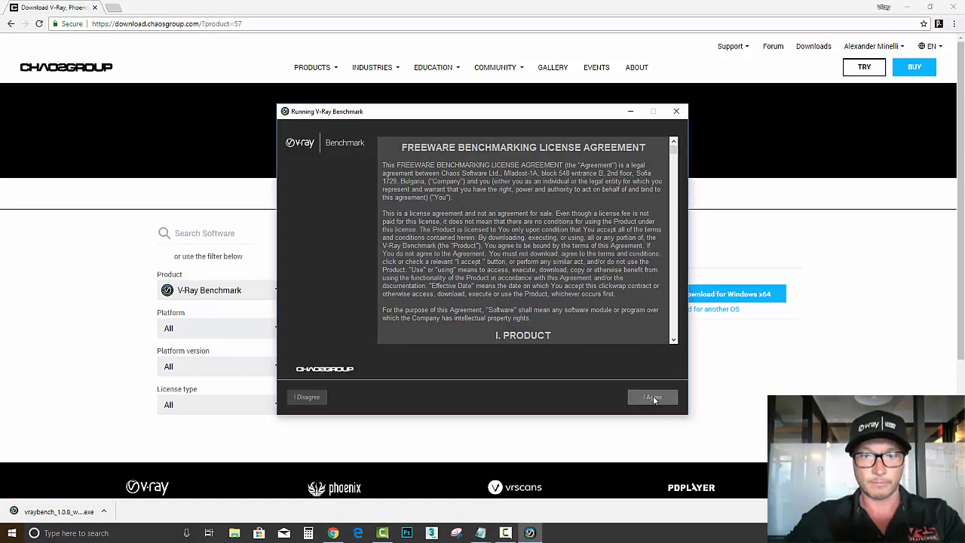
{"action": "left_click", "coordinate": [651, 398]}
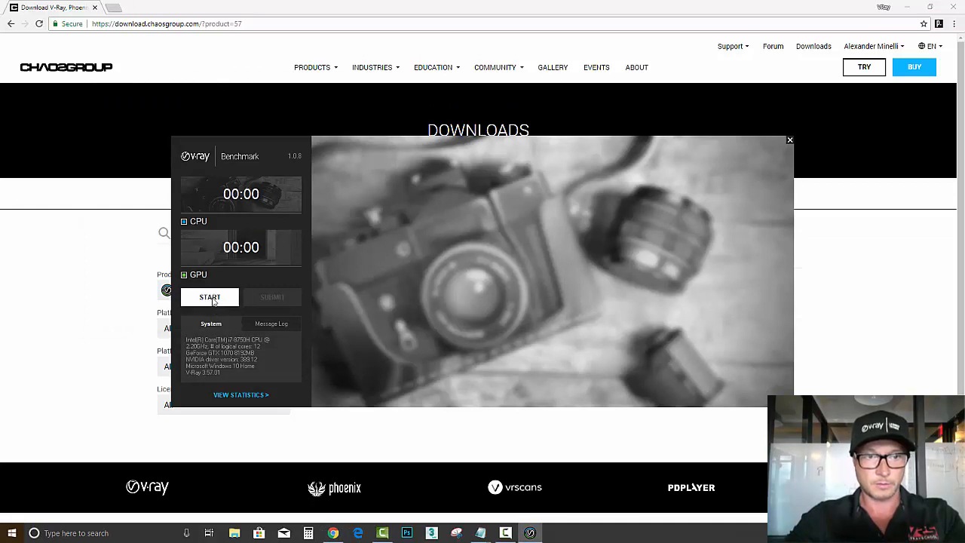
{"action": "left_click", "coordinate": [210, 296]}
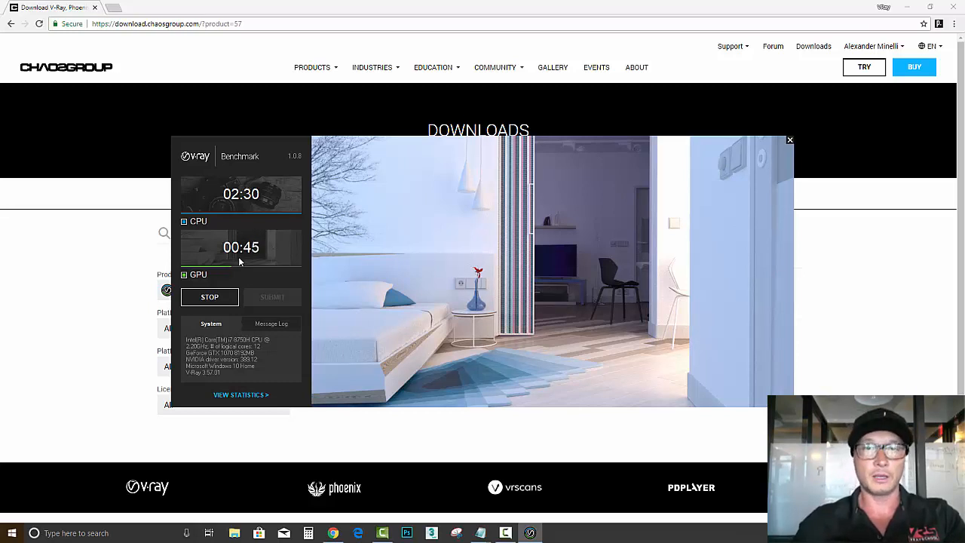
{"action": "mouse_move", "coordinate": [600, 255]}
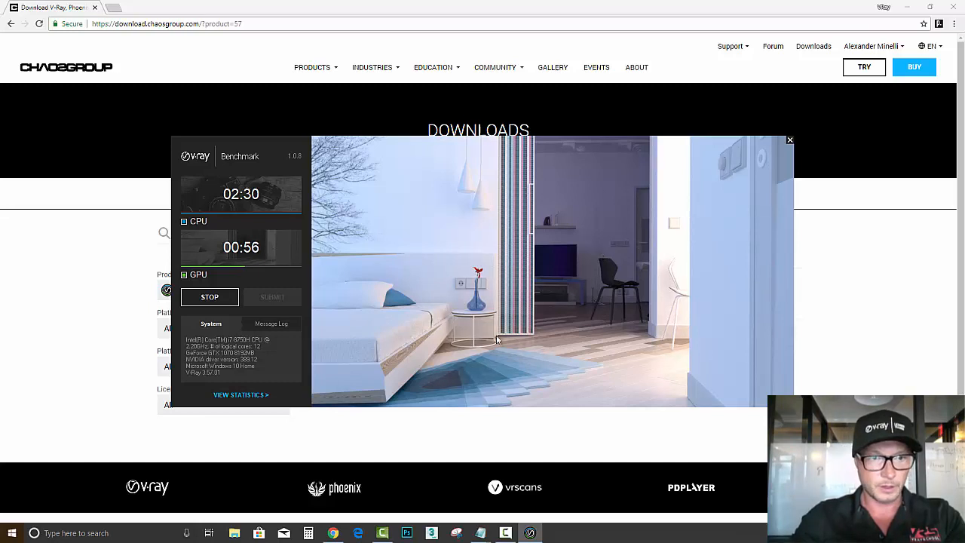
{"action": "mouse_move", "coordinate": [702, 294]}
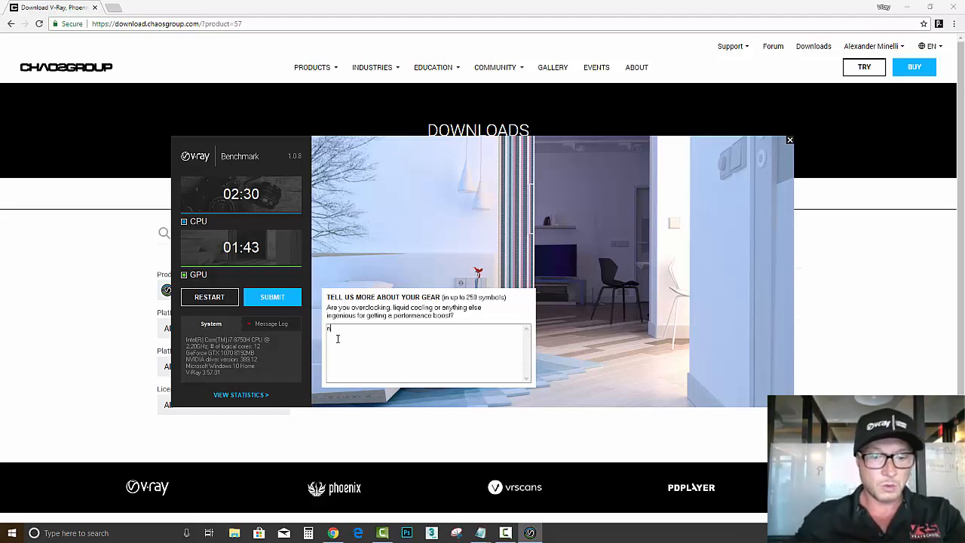
Step: Submit the results with the gear note 'nope'
{"action": "type", "text": "nope"}
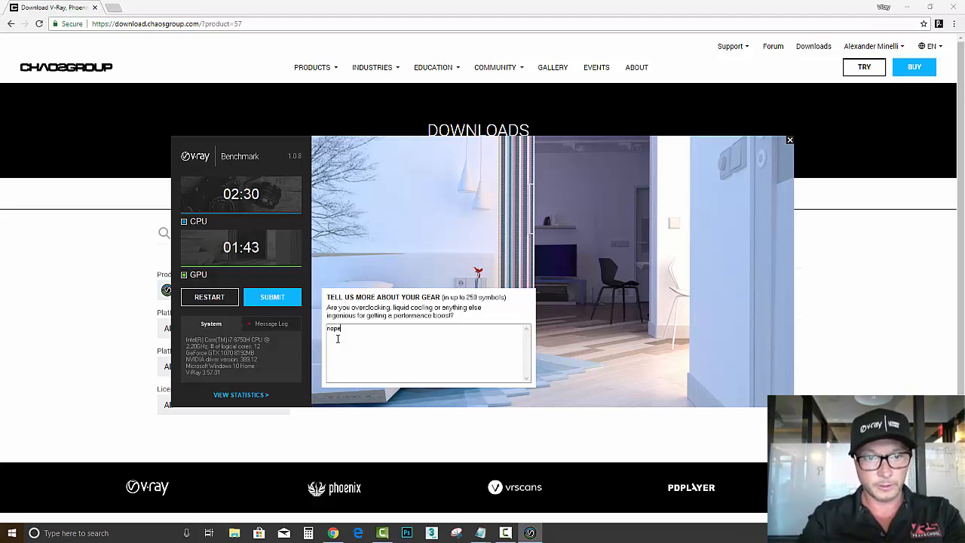
{"action": "mouse_move", "coordinate": [578, 449]}
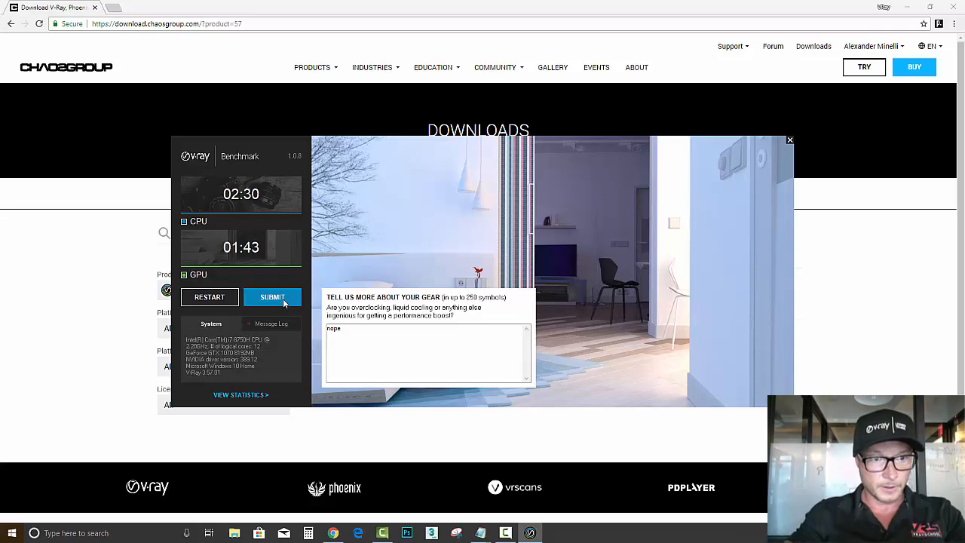
{"action": "left_click", "coordinate": [273, 296]}
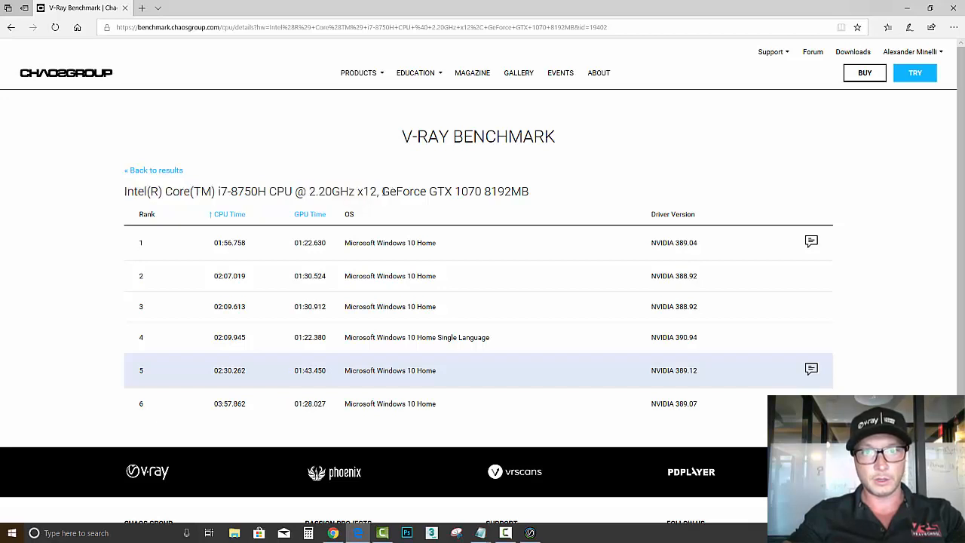
Step: Highlight the GeForce GTX 1070 entry and review rankings further down the results table
{"action": "left_click_drag", "start_coordinate": [383, 190], "coordinate": [506, 190]}
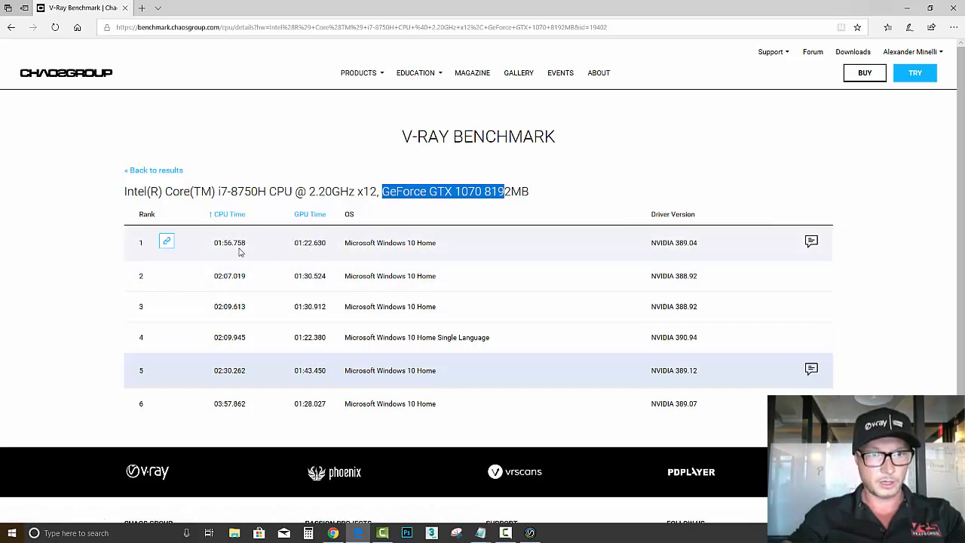
{"action": "mouse_move", "coordinate": [307, 274]}
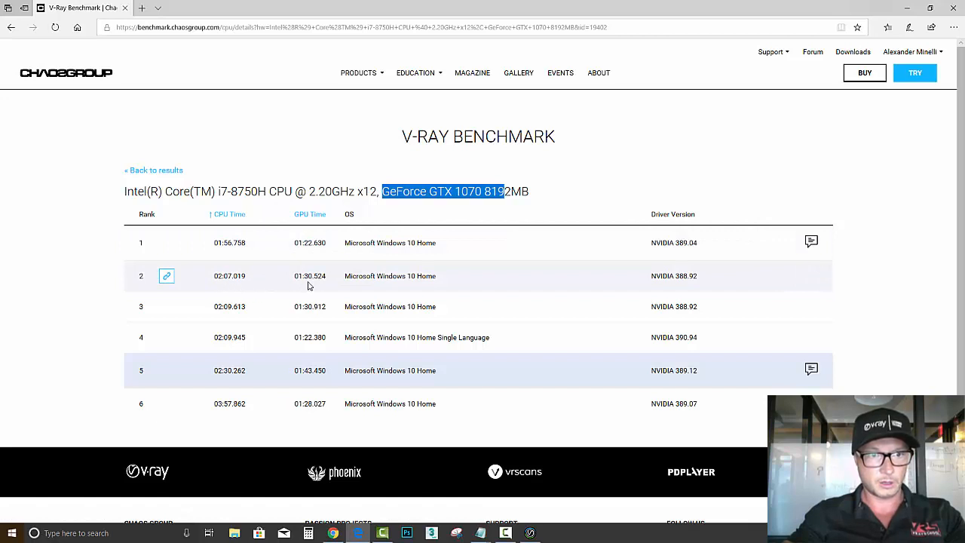
{"action": "mouse_move", "coordinate": [288, 360]}
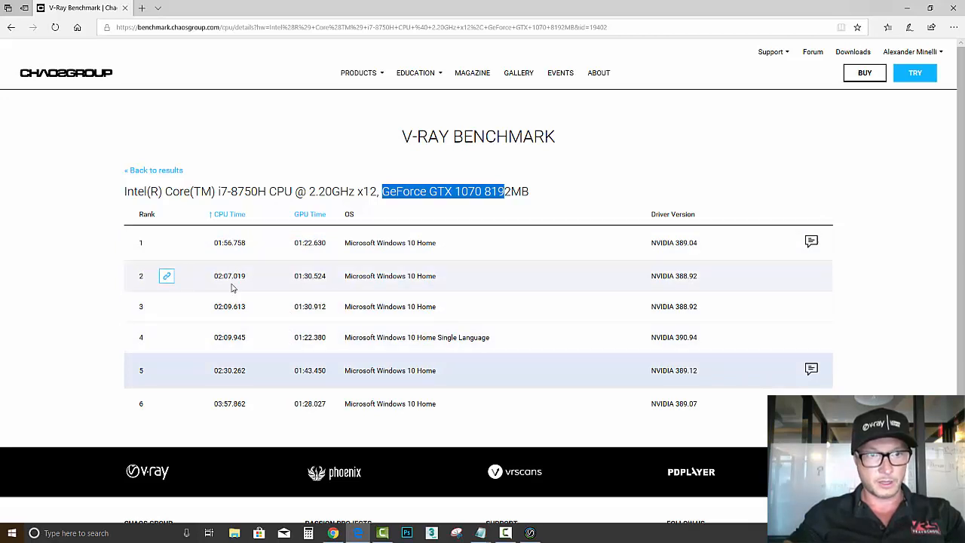
{"action": "mouse_move", "coordinate": [307, 315]}
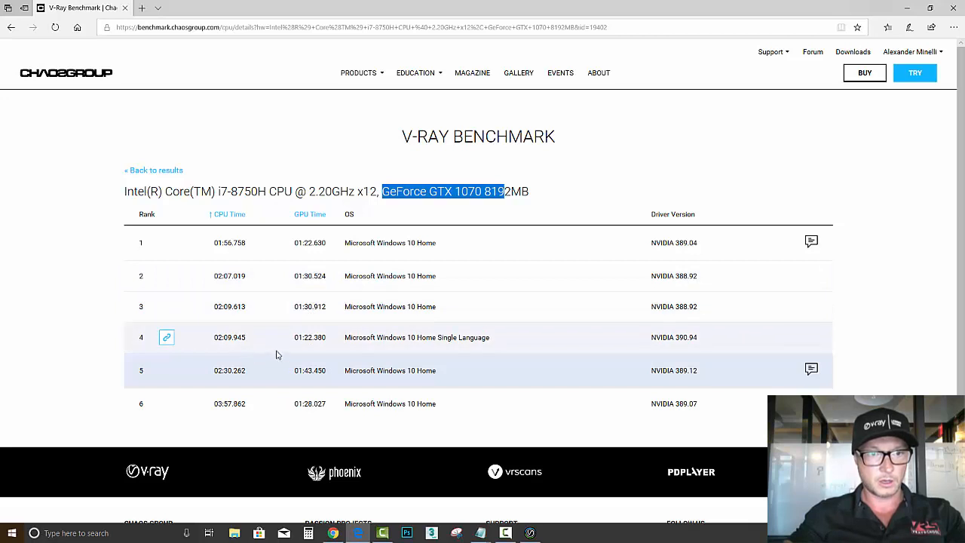
{"action": "mouse_move", "coordinate": [214, 368]}
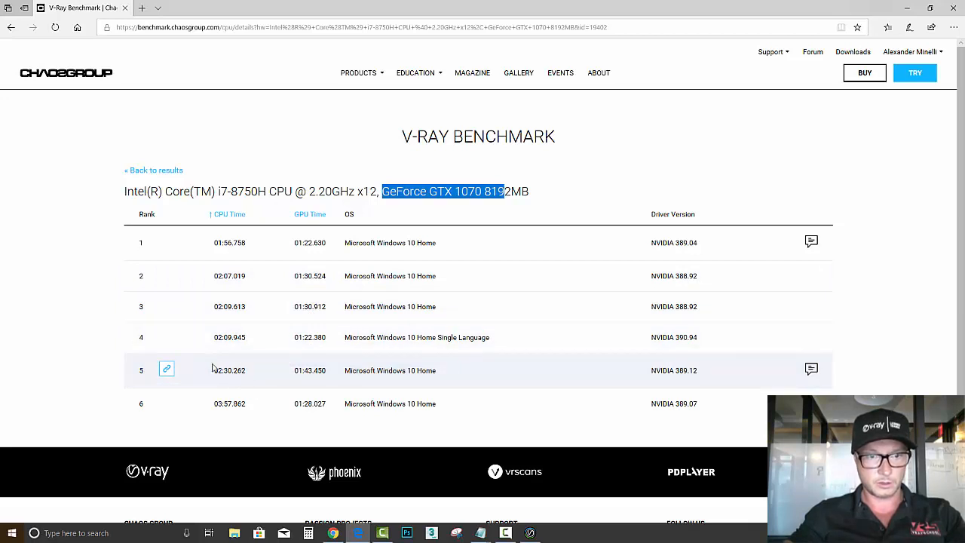
{"action": "mouse_move", "coordinate": [238, 380]}
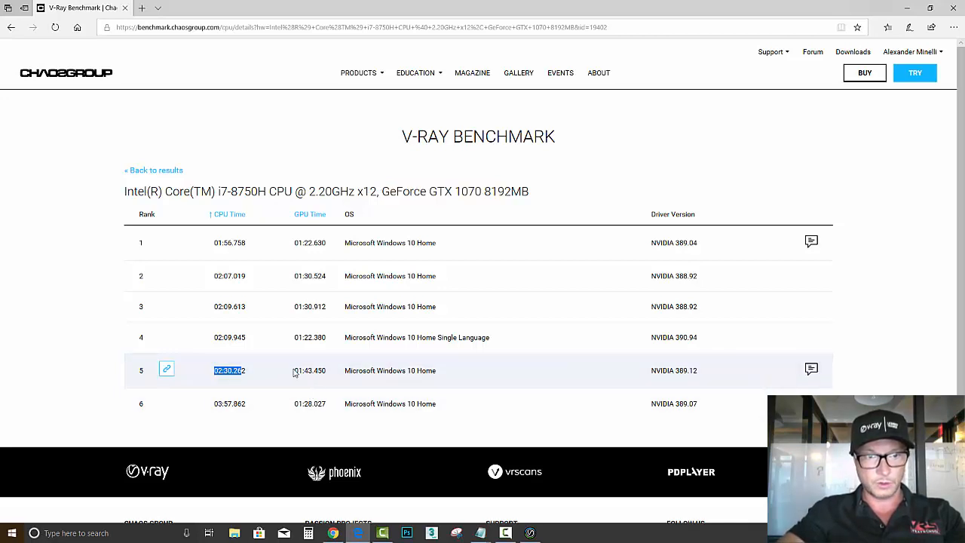
{"action": "scroll", "scroll_direction": "down", "scroll_amount": 3}
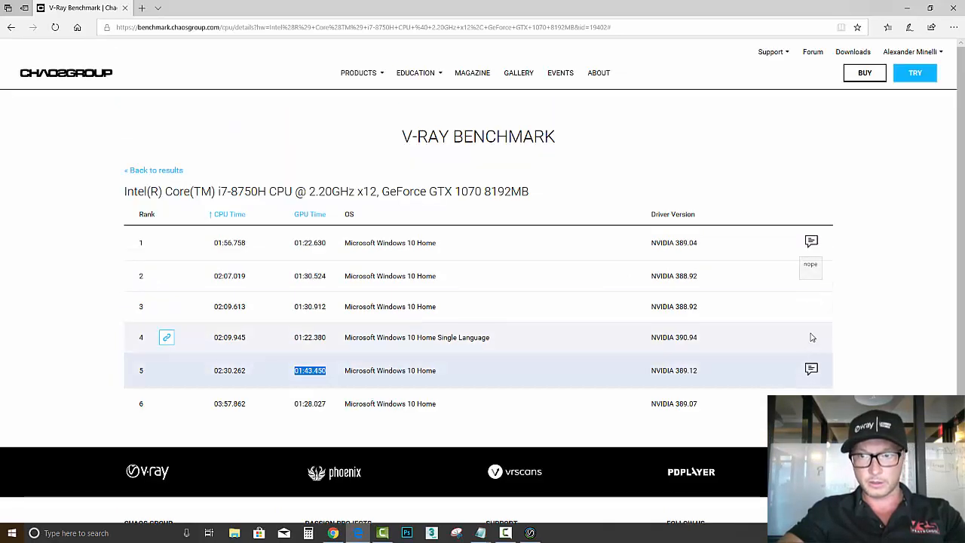
{"action": "mouse_move", "coordinate": [811, 371]}
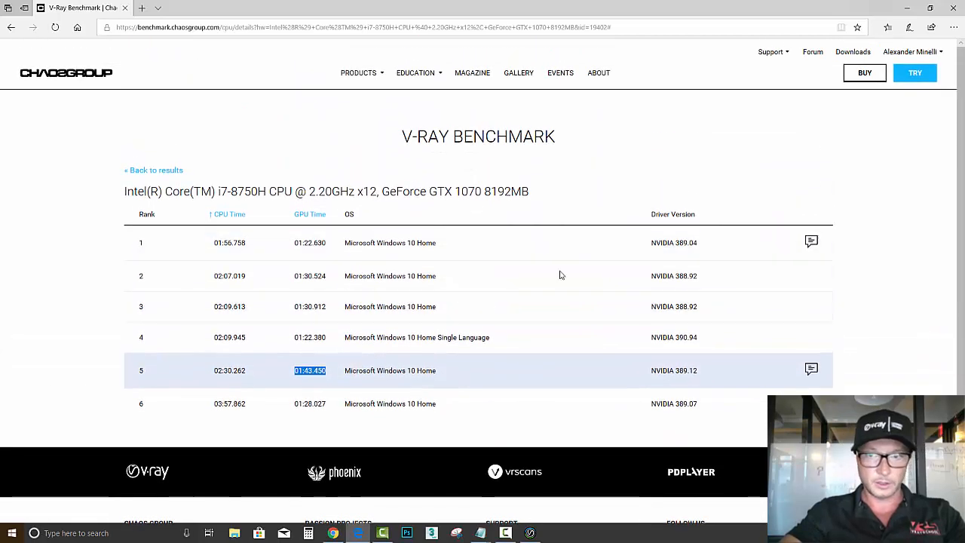
{"action": "scroll", "scroll_direction": "down", "scroll_amount": 3}
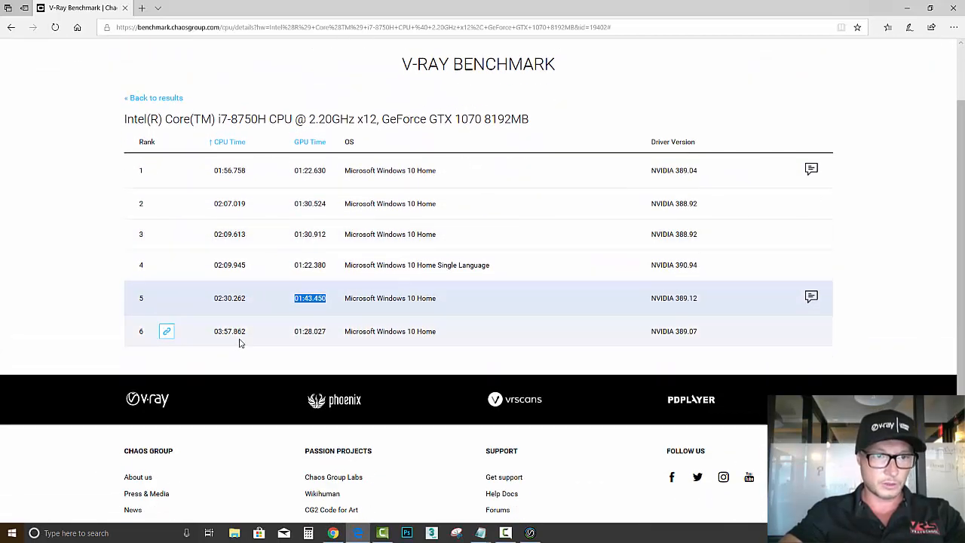